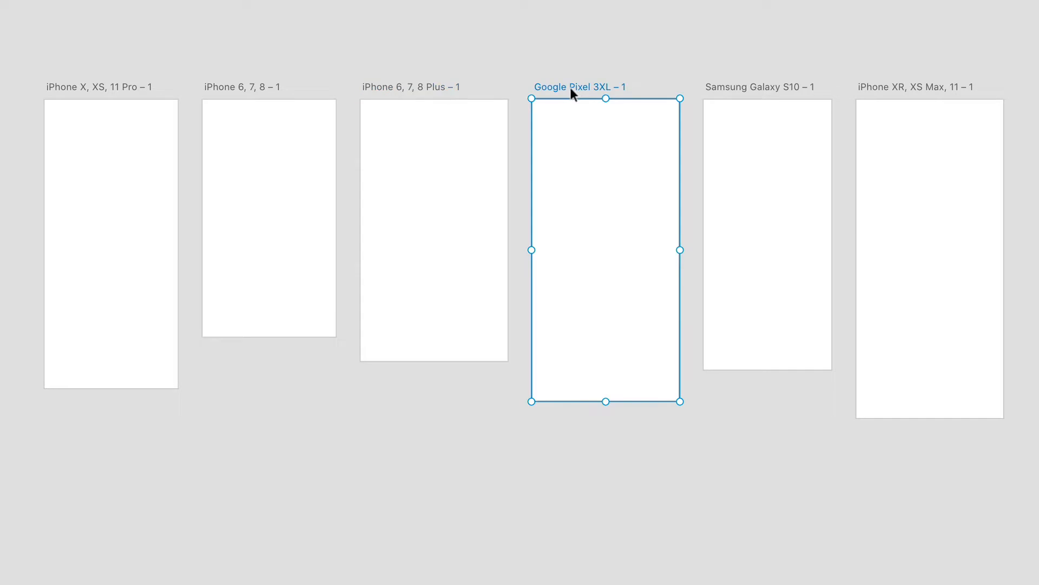
{"action": "mouse_move", "coordinate": [1008, 115]}
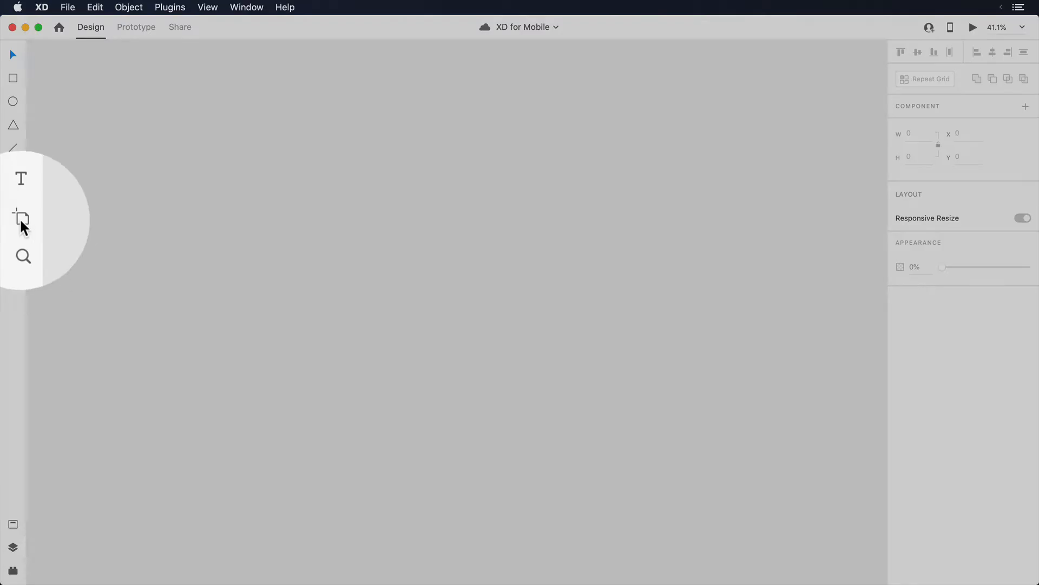
Add one iPhone X/XS/11 Pro artboard to the blank document.
{"action": "left_click", "coordinate": [22, 219]}
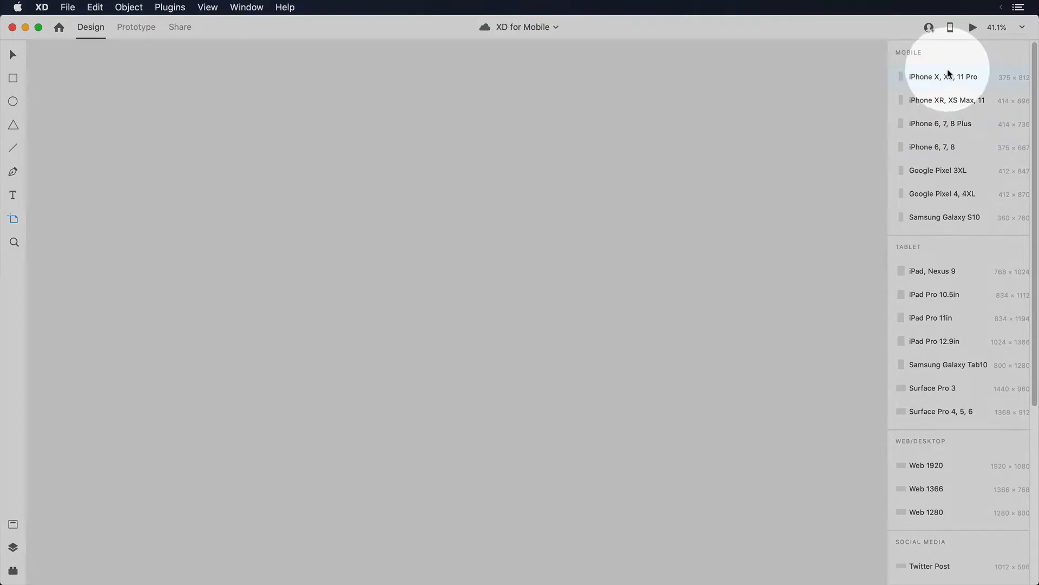
{"action": "mouse_move", "coordinate": [971, 294]}
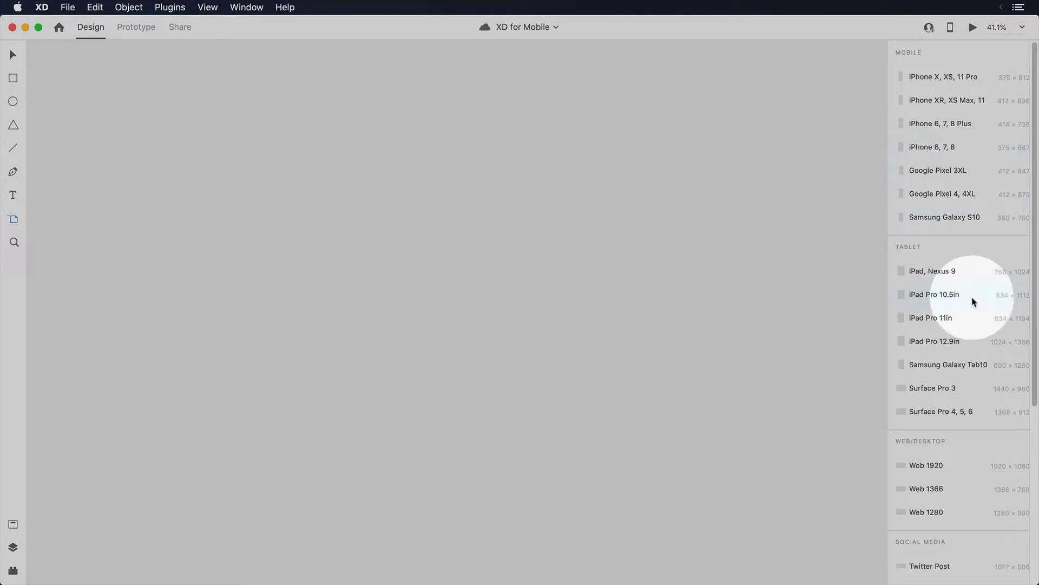
{"action": "mouse_move", "coordinate": [955, 194]}
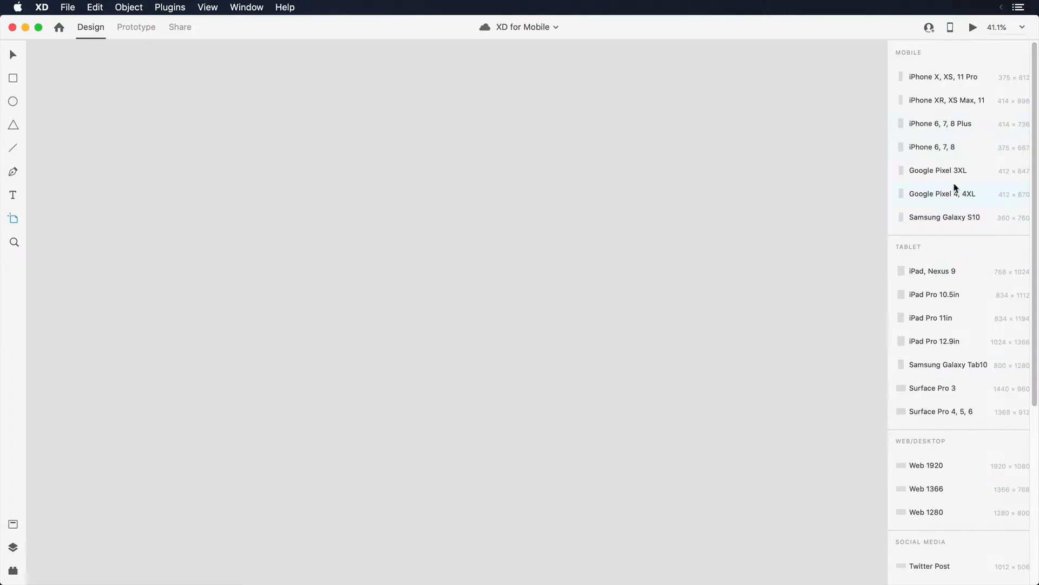
{"action": "left_click", "coordinate": [943, 76]}
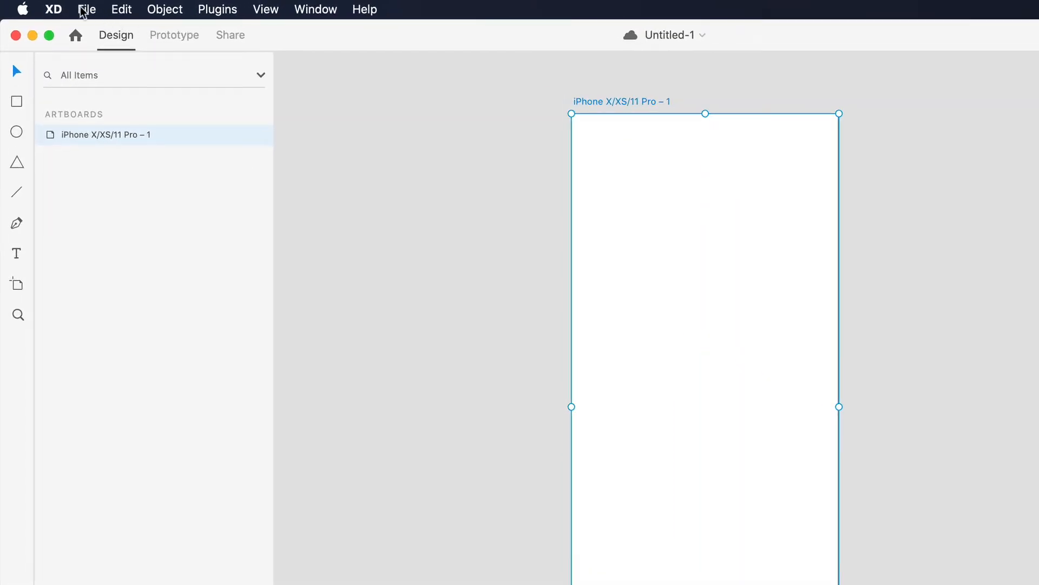
Open the File menu to get the Apple iOS UI kit.
{"action": "left_click", "coordinate": [86, 8]}
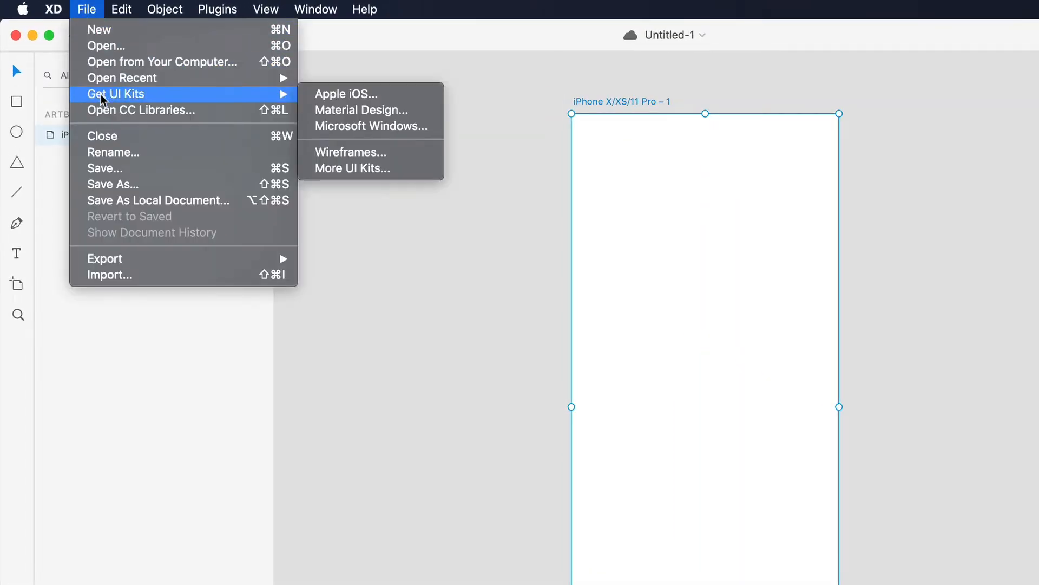
{"action": "mouse_move", "coordinate": [124, 97]}
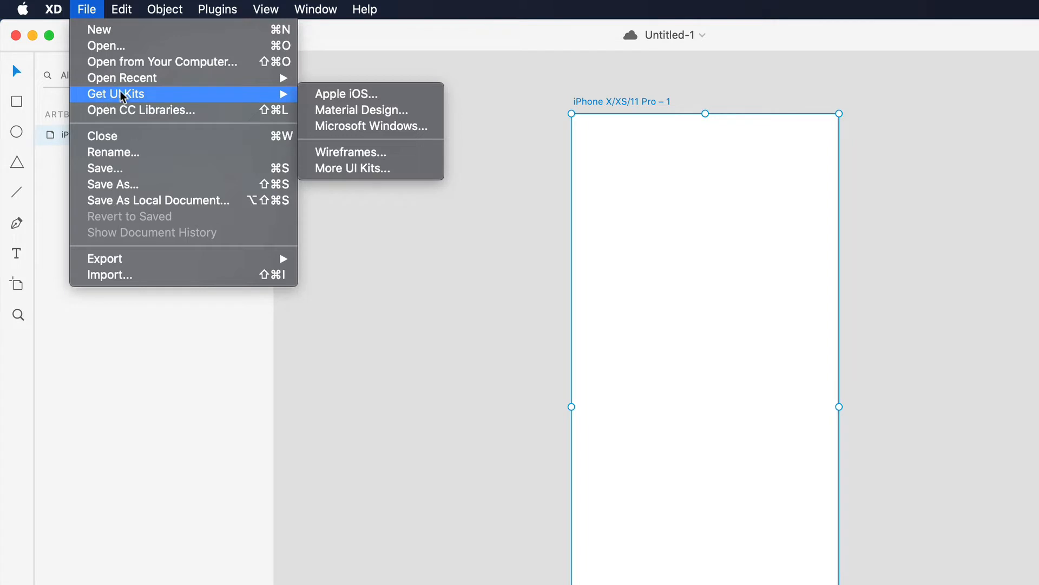
{"action": "mouse_move", "coordinate": [366, 94]}
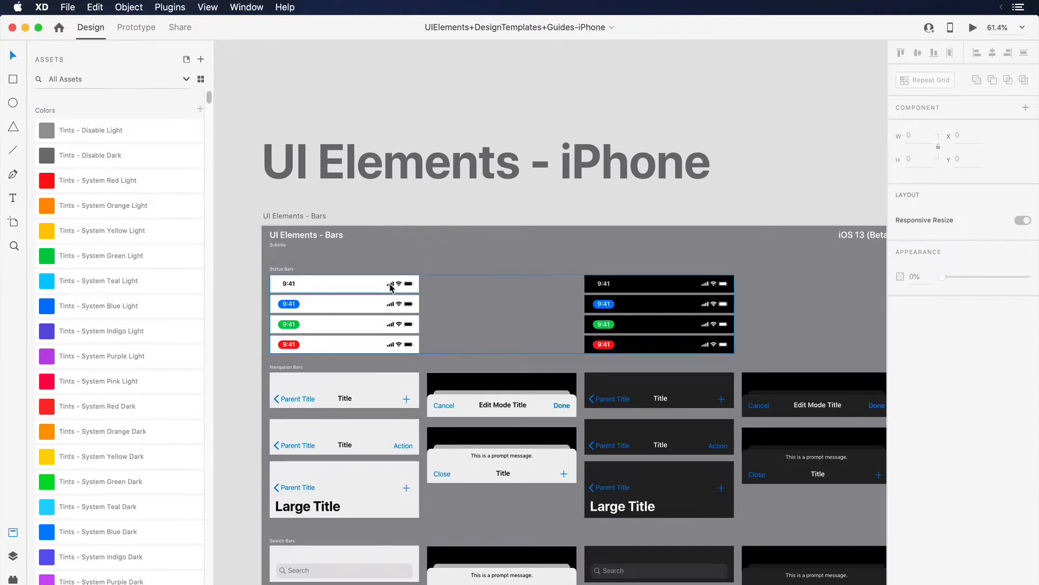
Copy the light iOS status bar from the kit onto the iPhone artboard.
{"action": "left_click", "coordinate": [344, 283]}
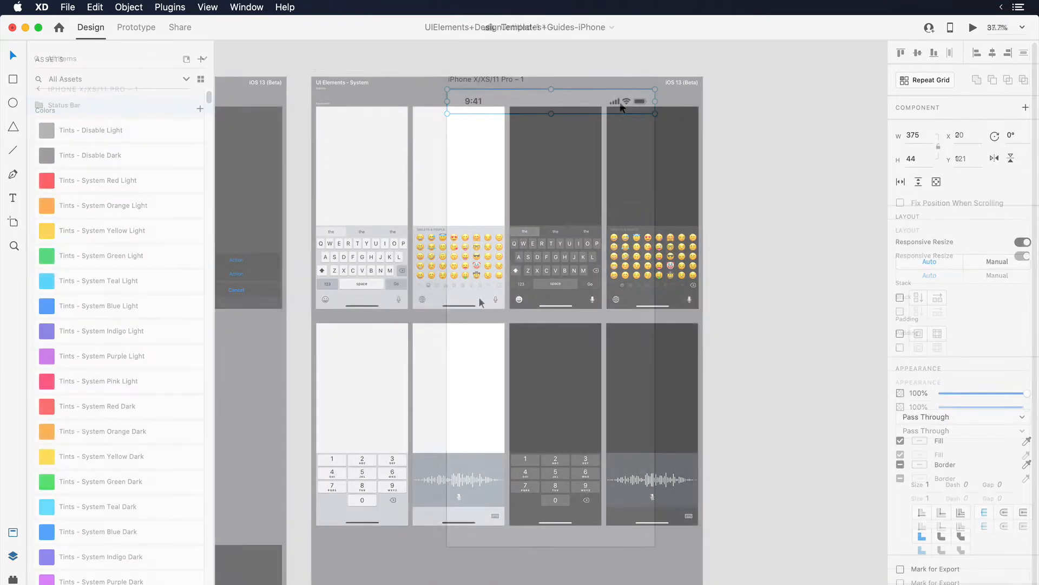
{"action": "left_click", "coordinate": [458, 299]}
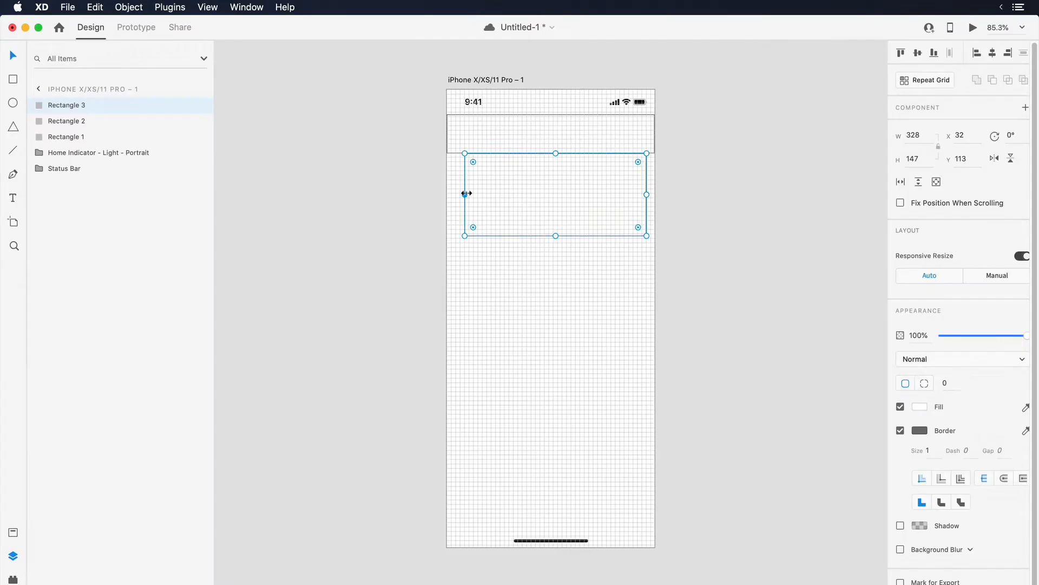
Resize the rectangle below the header in the tractiv-mobile design.
{"action": "left_click", "coordinate": [925, 79]}
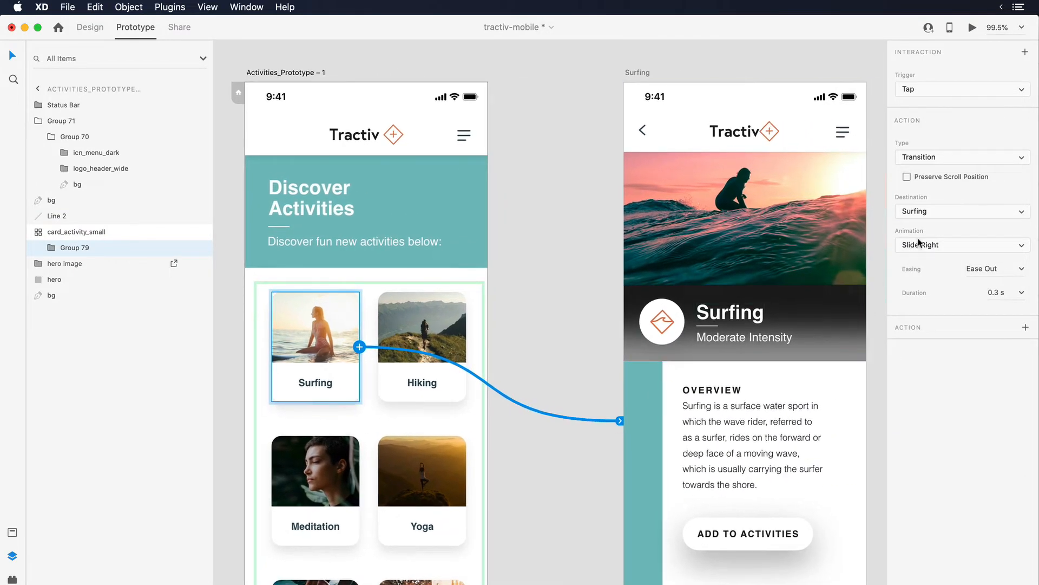
Set the Surfing card transition to Slide Left, then preview and close the preview.
{"action": "left_click", "coordinate": [962, 245]}
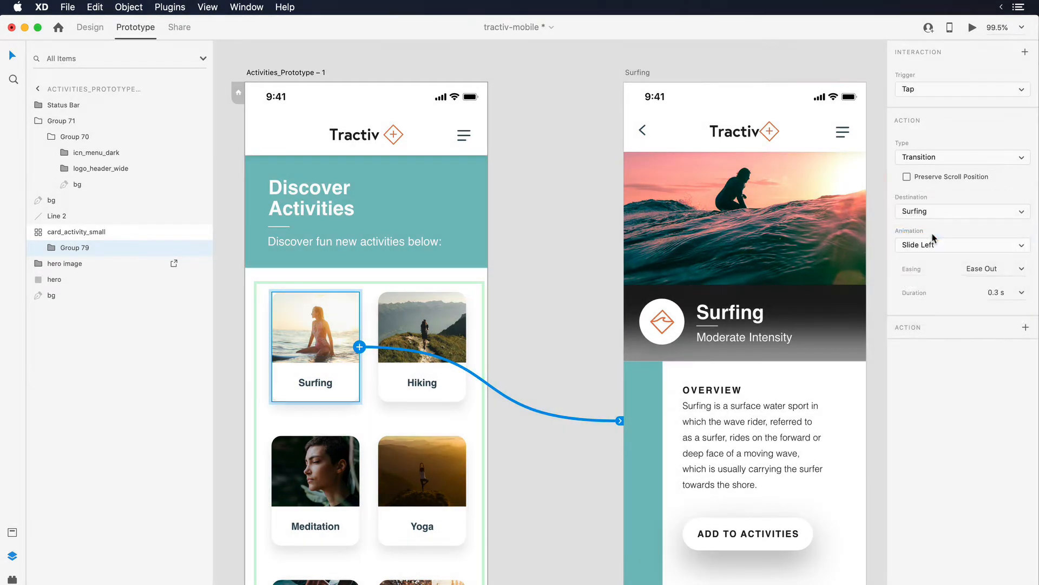
{"action": "mouse_move", "coordinate": [972, 32]}
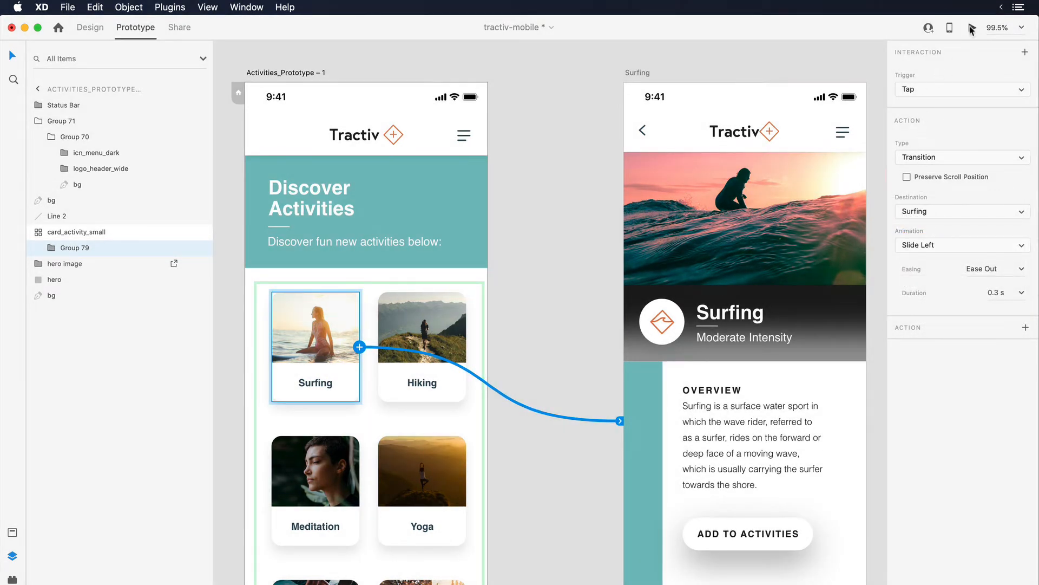
{"action": "left_click", "coordinate": [973, 27]}
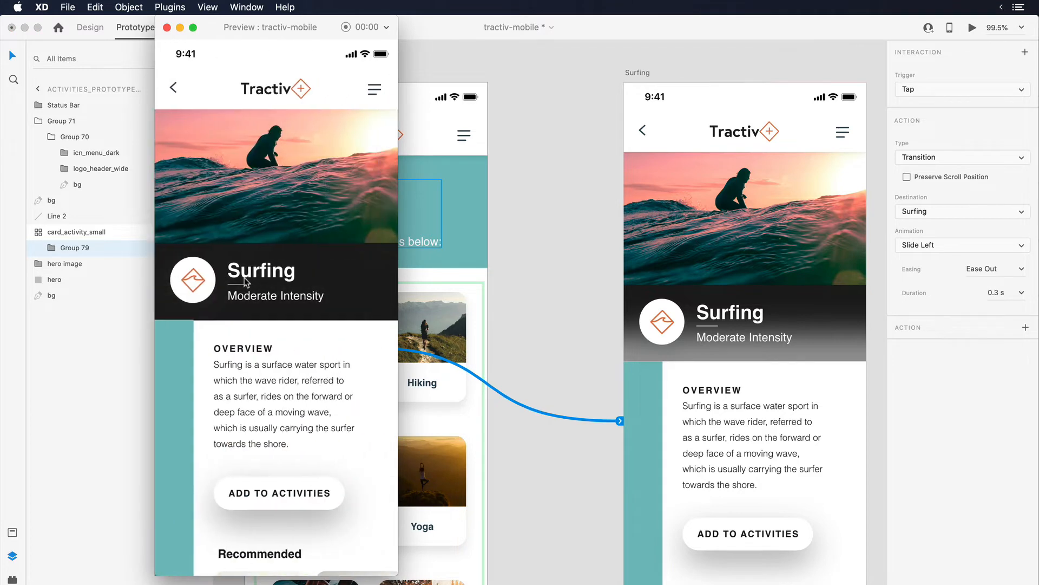
{"action": "left_click", "coordinate": [167, 28]}
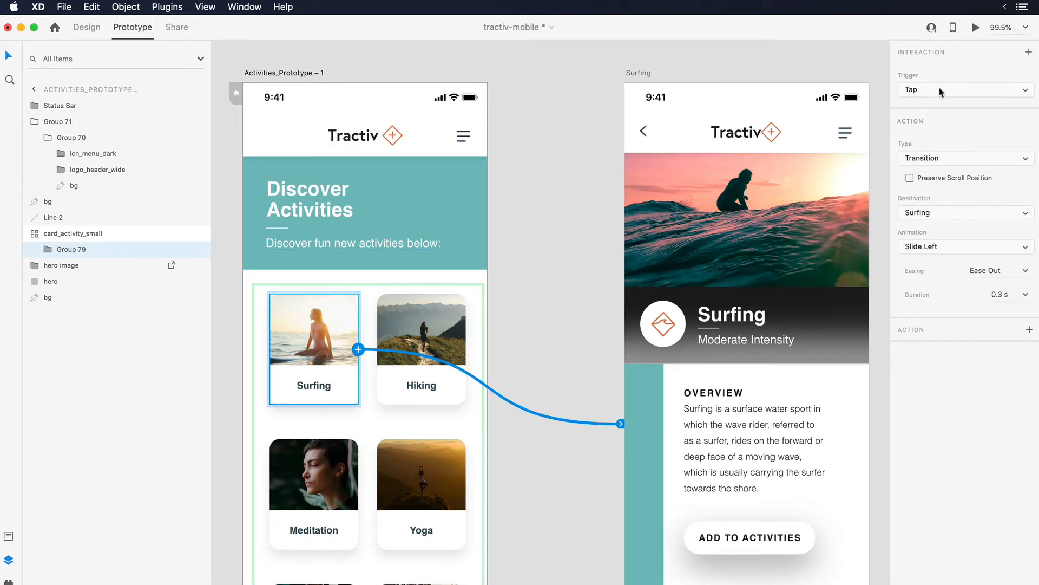
Check the available interaction triggers, then return to Design mode.
{"action": "left_click", "coordinate": [963, 89]}
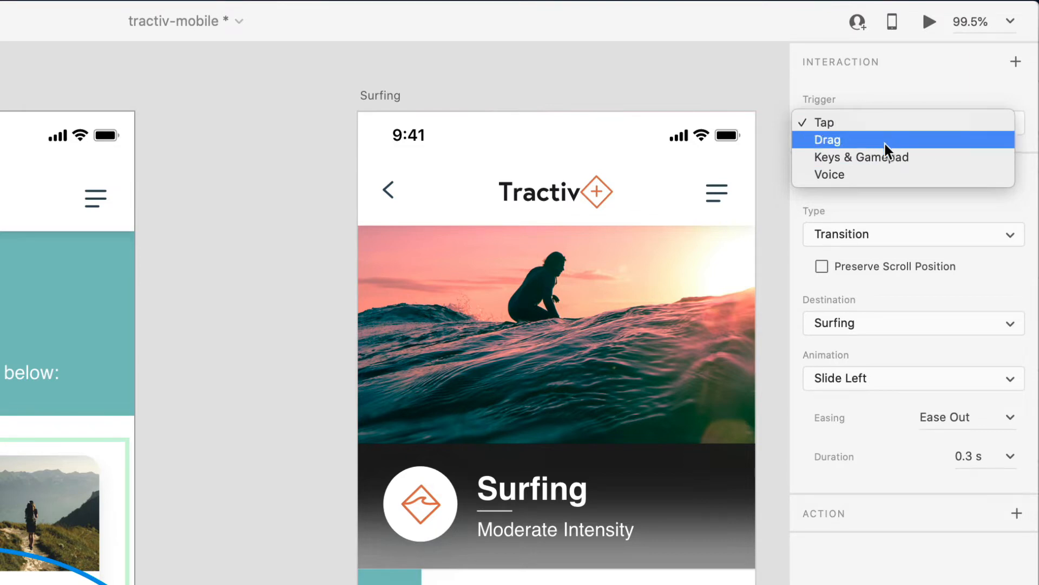
{"action": "mouse_move", "coordinate": [895, 174]}
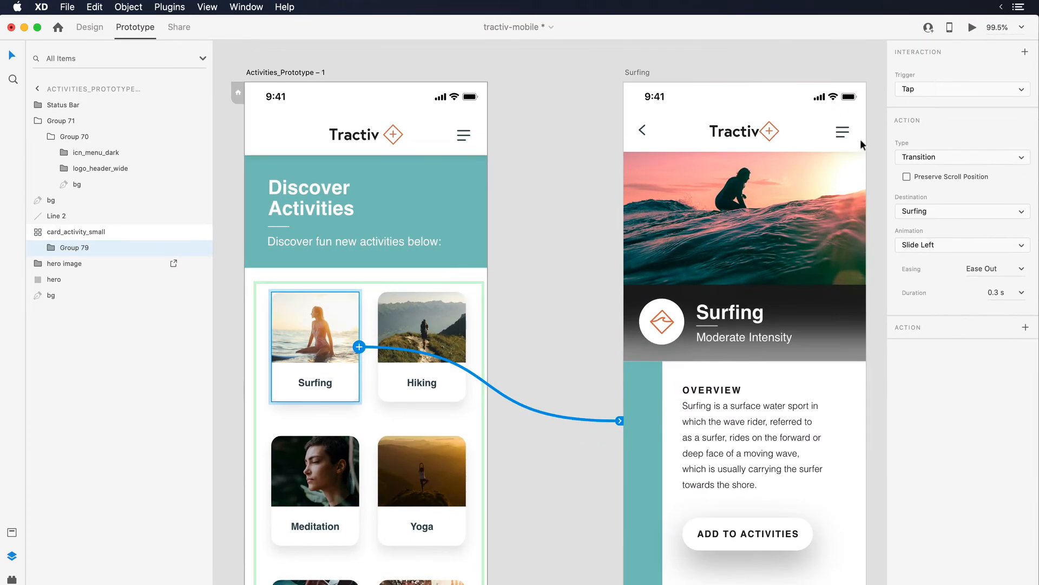
{"action": "left_click", "coordinate": [89, 27]}
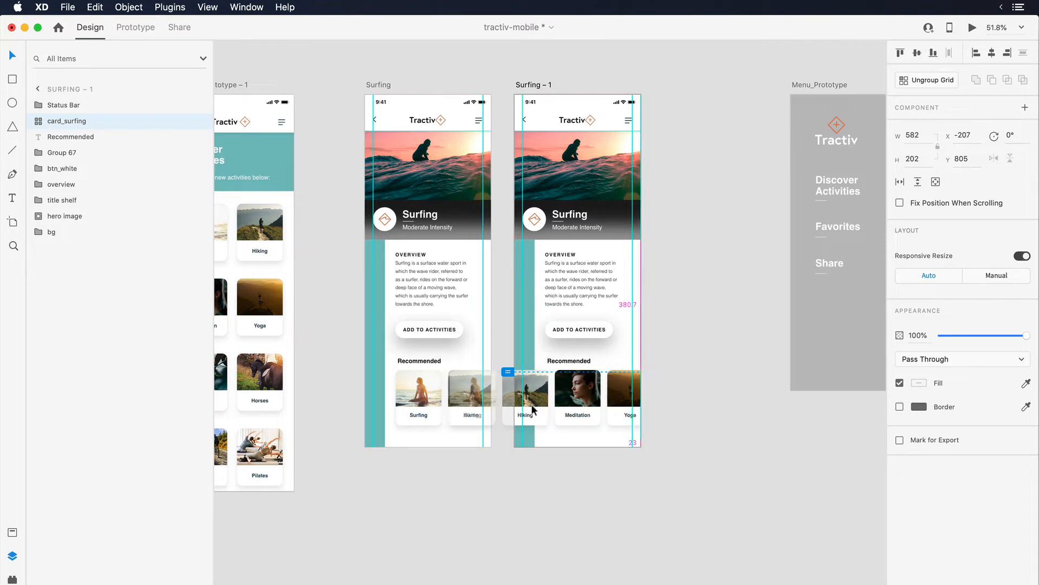
Give the Recommended row a Drag trigger that auto-animates to Surfing, then preview.
{"action": "left_click", "coordinate": [136, 27]}
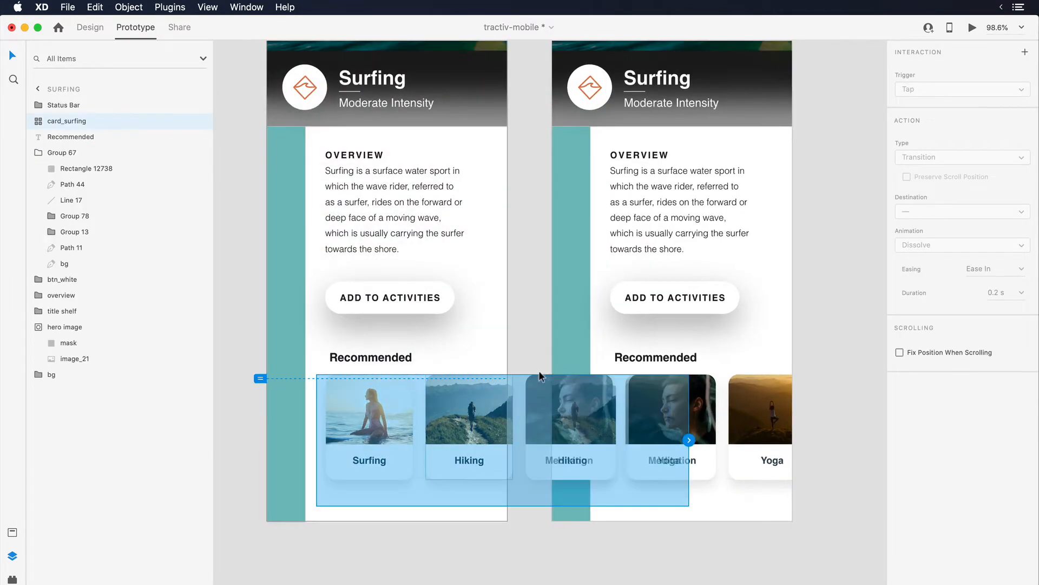
{"action": "left_click", "coordinate": [961, 88]}
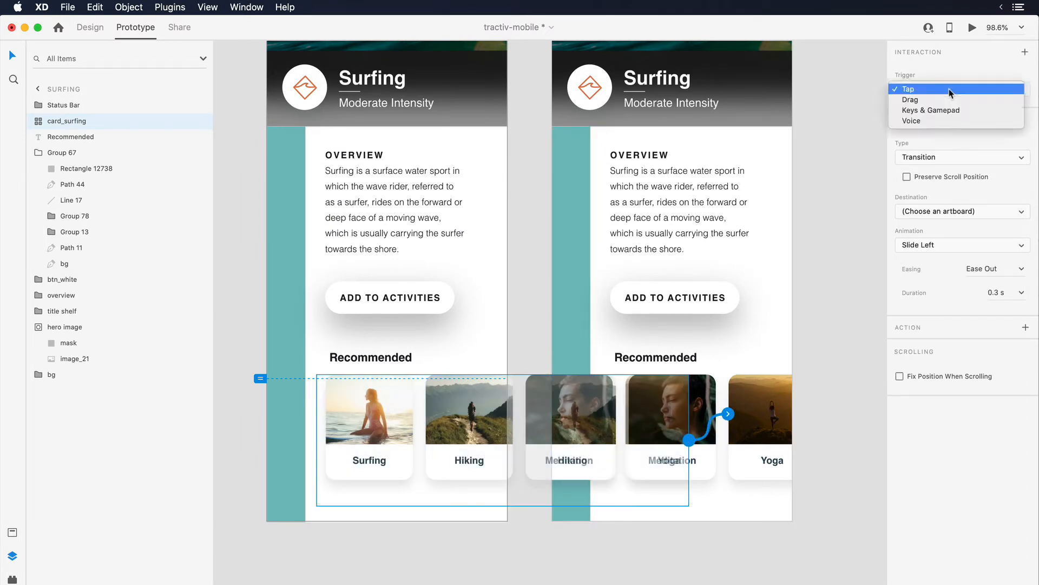
{"action": "left_click", "coordinate": [912, 99]}
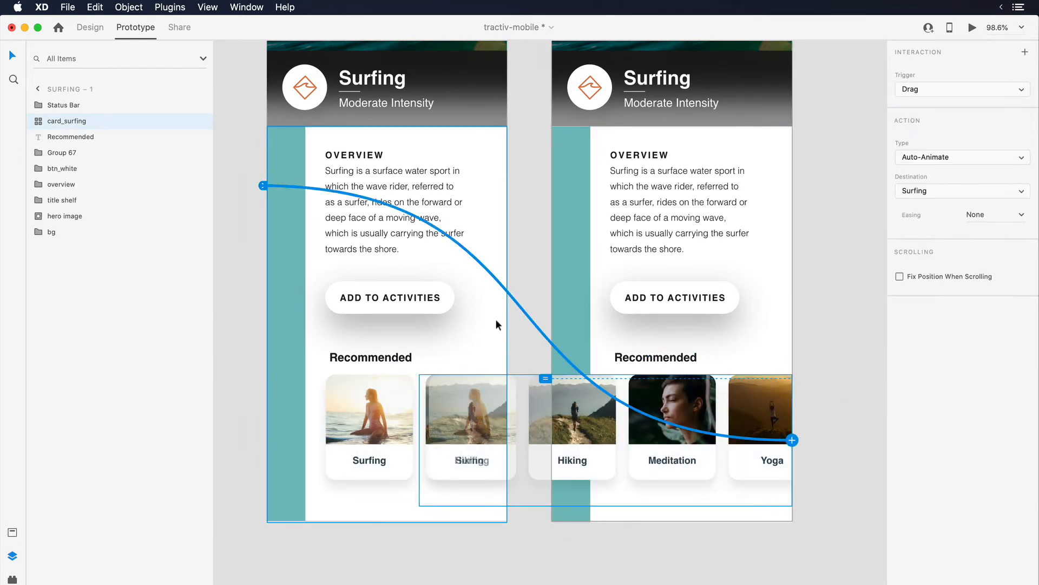
{"action": "scroll", "scroll_direction": "down", "scroll_amount": 3}
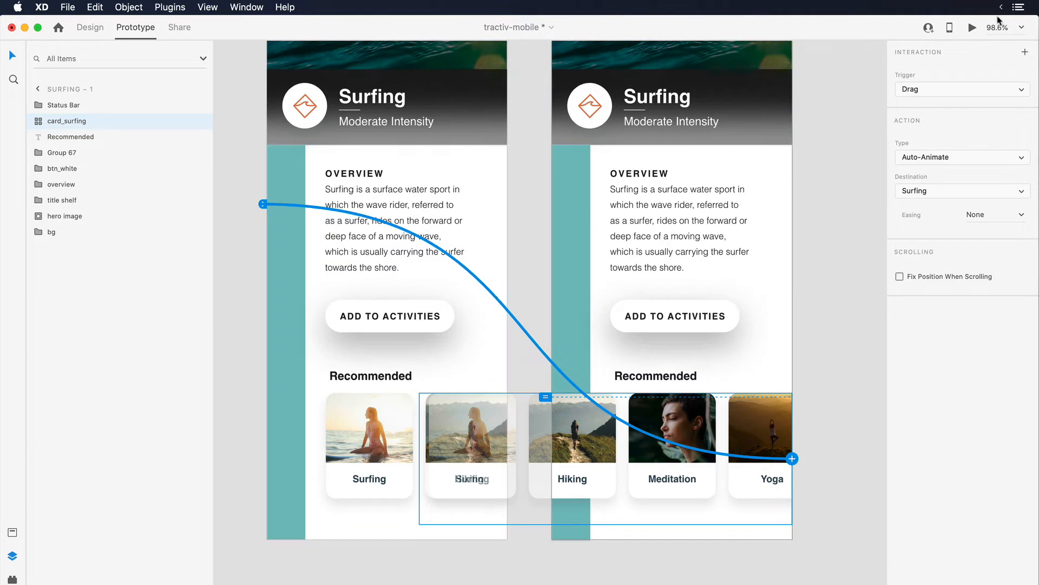
{"action": "left_click", "coordinate": [972, 27]}
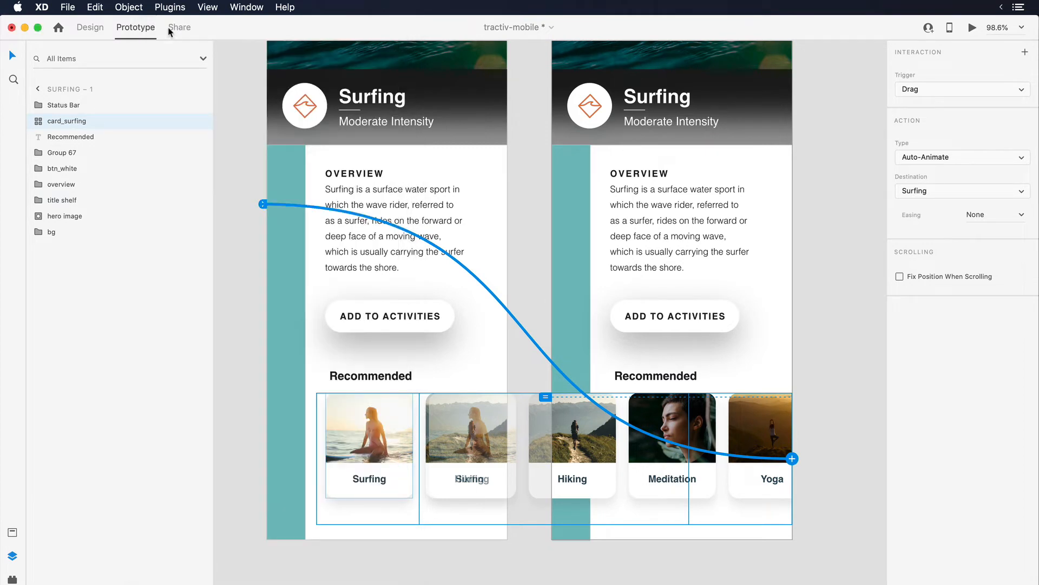
{"action": "mouse_move", "coordinate": [134, 151]}
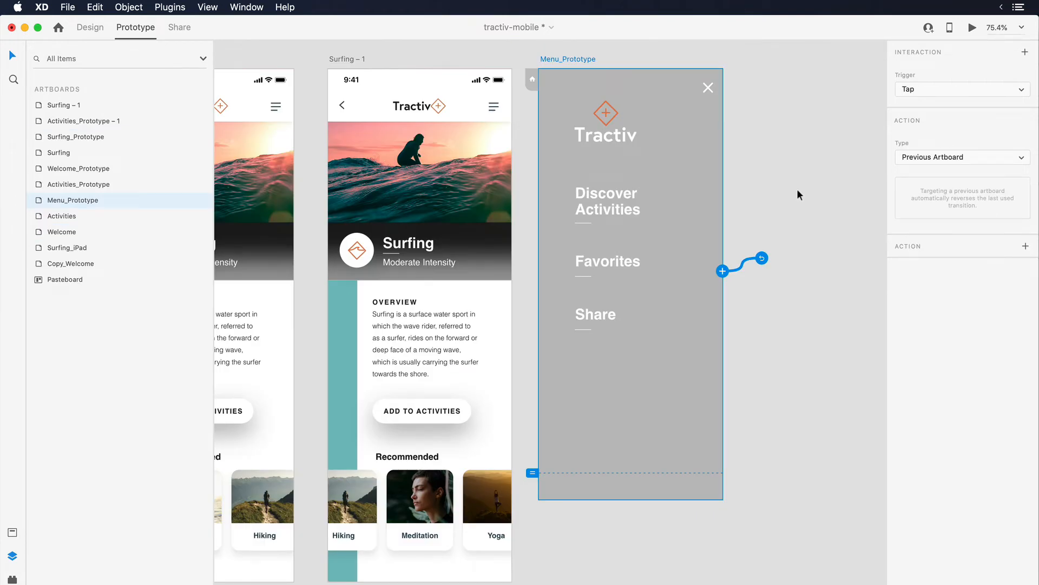
{"action": "mouse_move", "coordinate": [801, 196]}
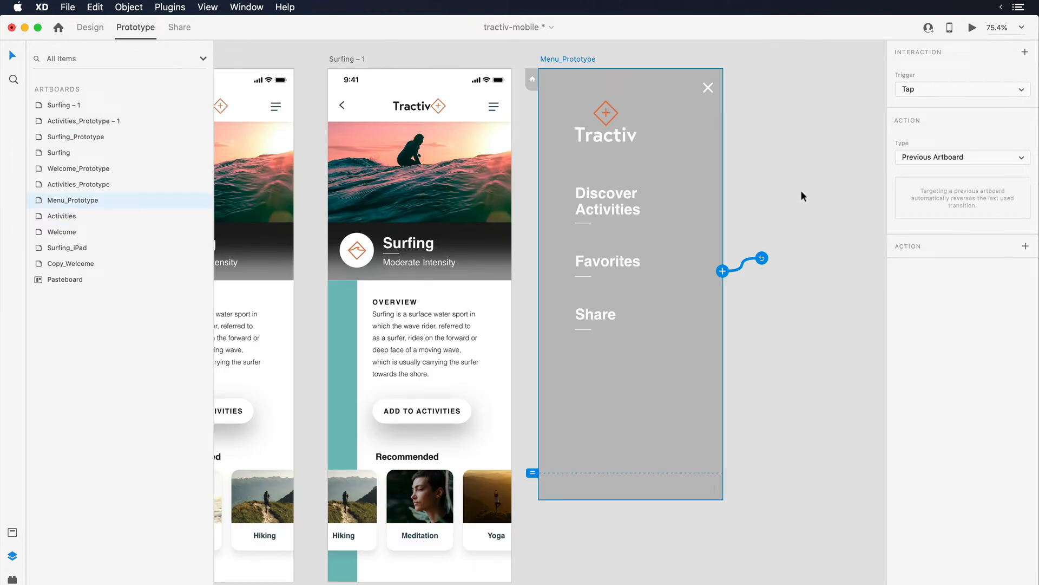
Deselect everything on the canvas.
{"action": "left_click", "coordinate": [494, 106]}
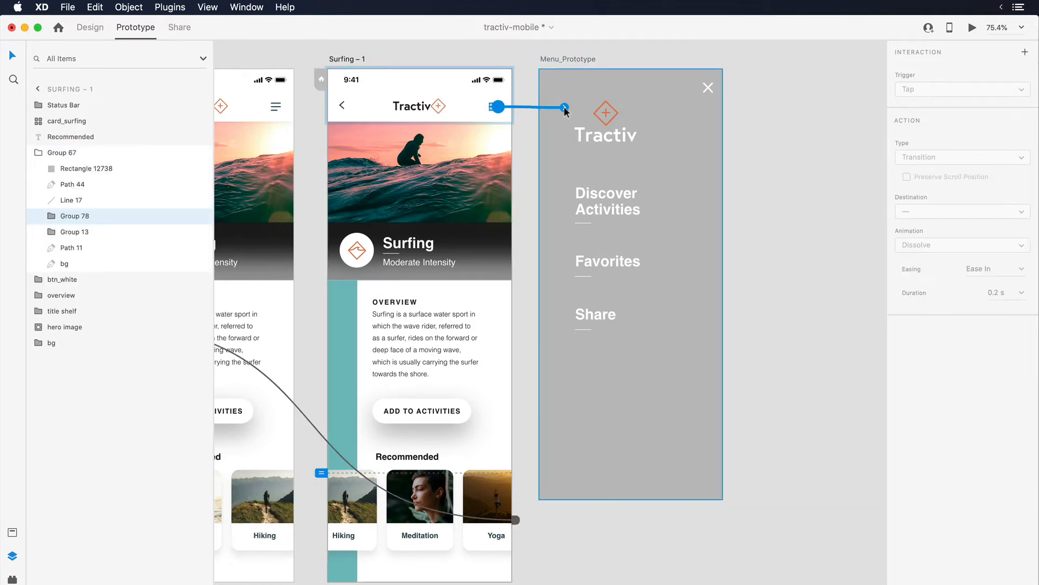
Link the Surfing – 1 menu icon to Menu_Prototype as an Overlay action.
{"action": "left_click", "coordinate": [962, 89]}
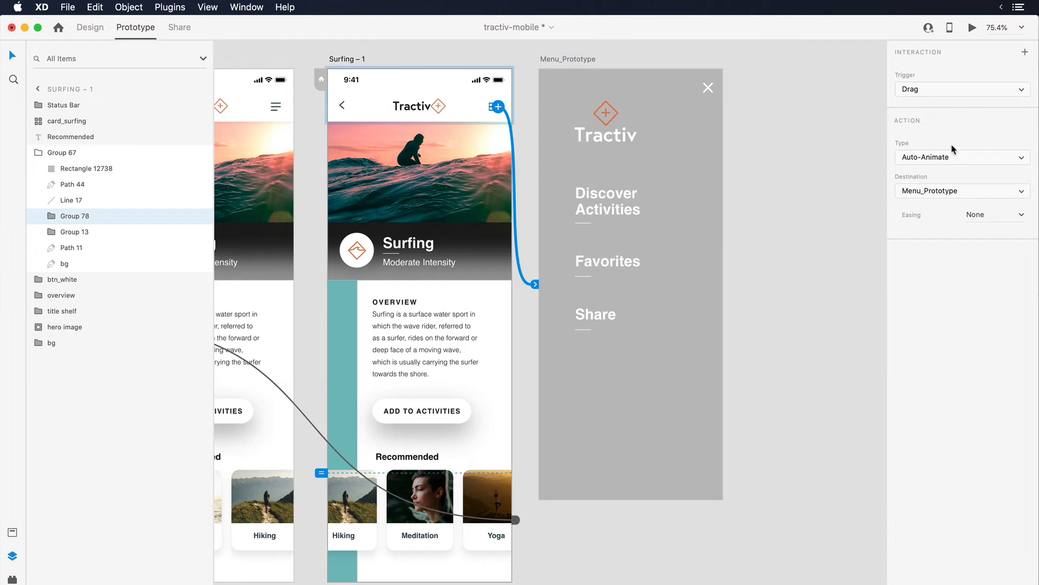
{"action": "left_click", "coordinate": [962, 157]}
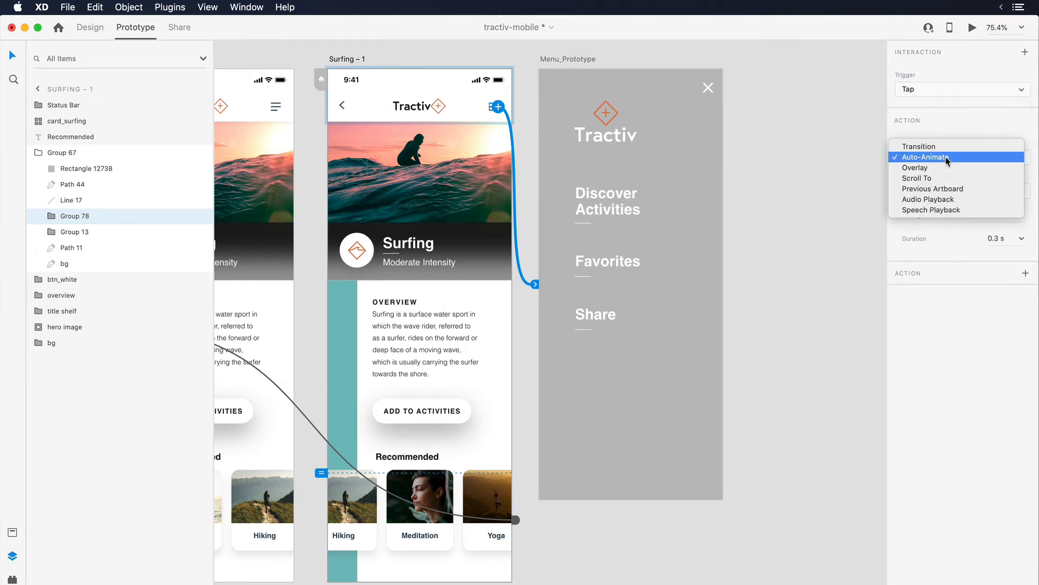
{"action": "left_click", "coordinate": [915, 167]}
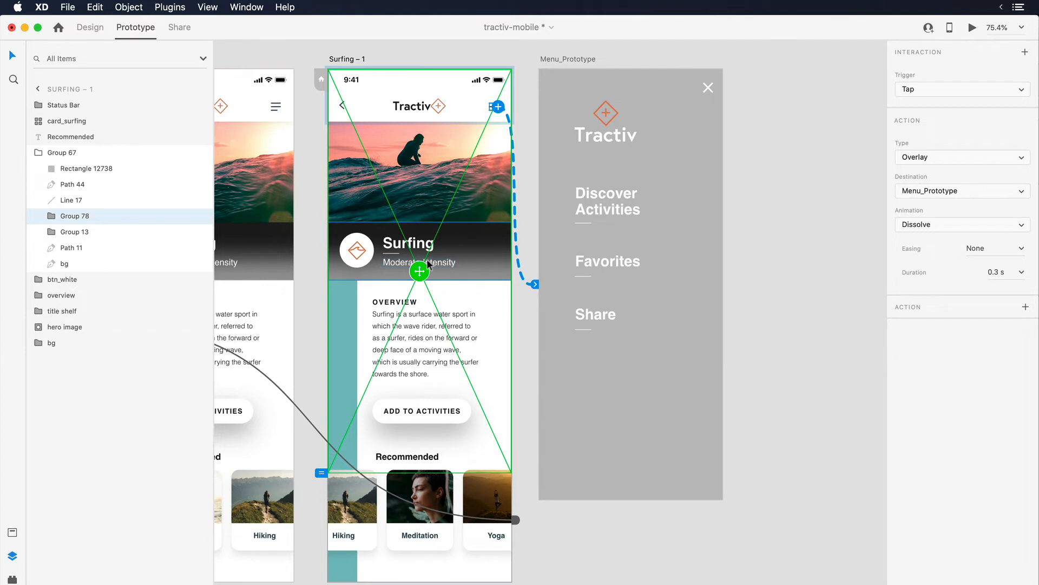
{"action": "mouse_move", "coordinate": [455, 278]}
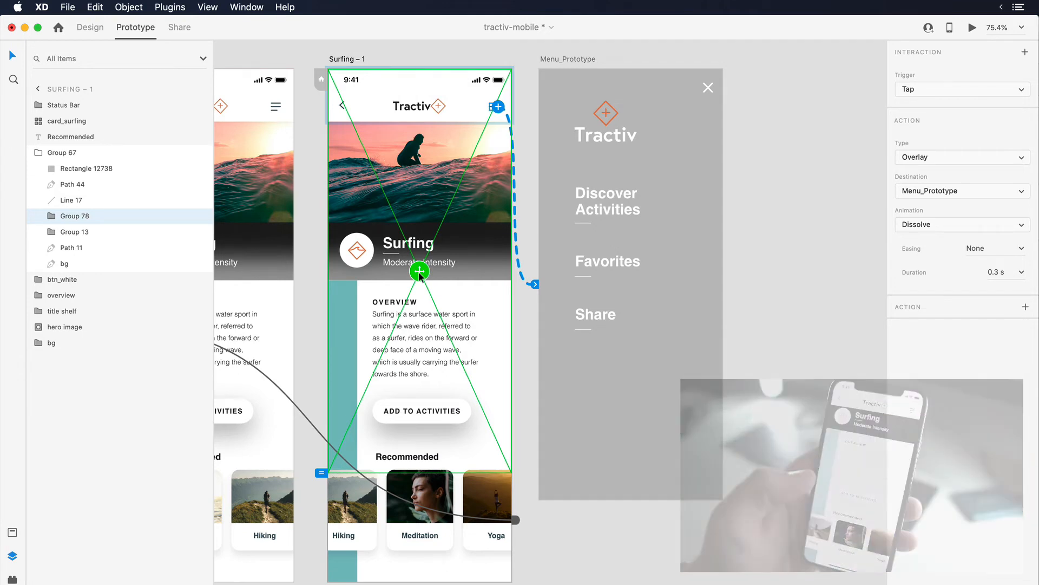
Paste the menu interaction onto the Surfing and Activities_Prototype – 1 icons, then preview.
{"action": "right_click", "coordinate": [587, 225]}
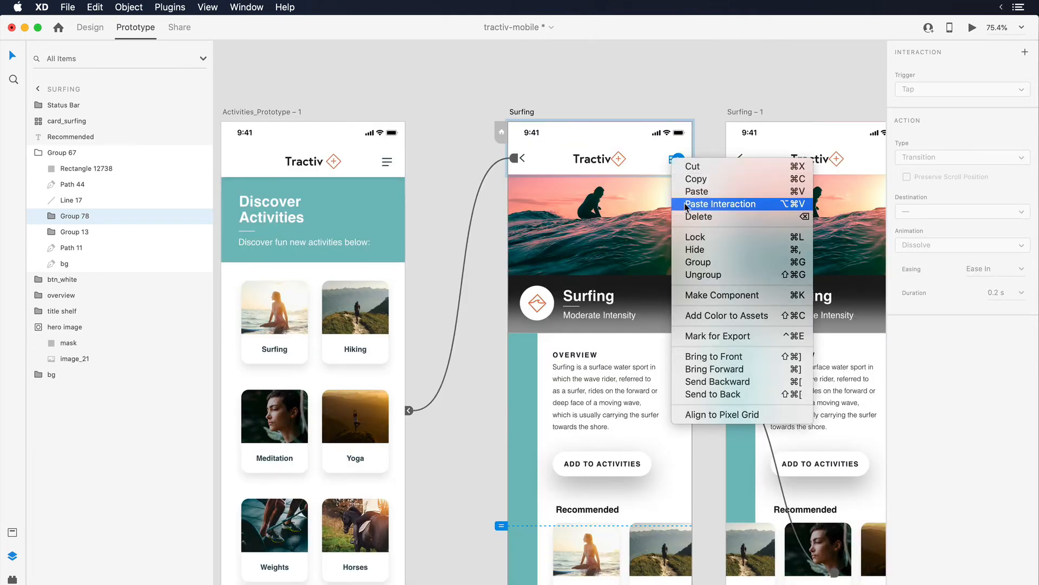
{"action": "left_click", "coordinate": [720, 203]}
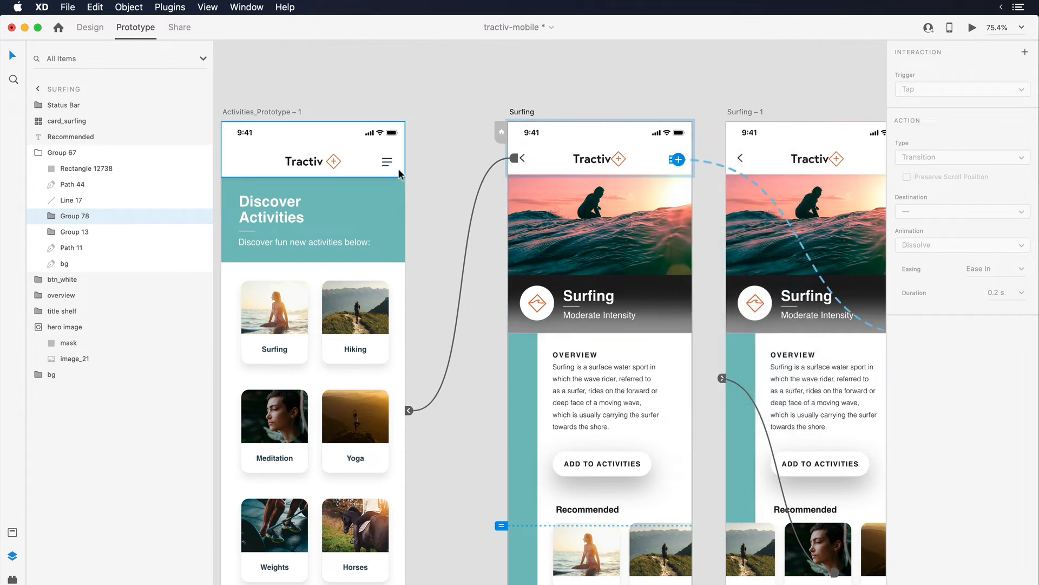
{"action": "left_click", "coordinate": [386, 161]}
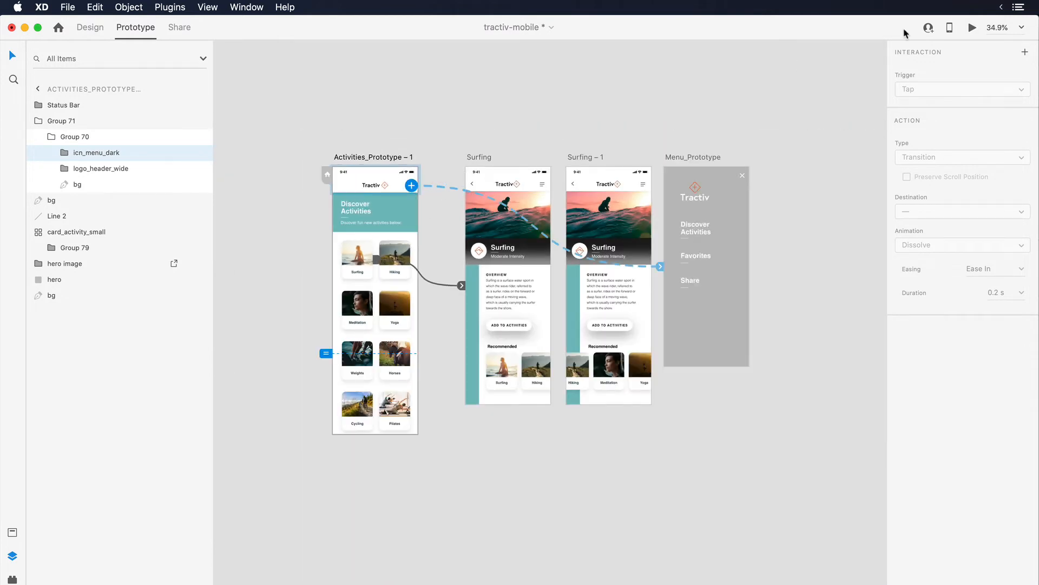
{"action": "left_click", "coordinate": [972, 27]}
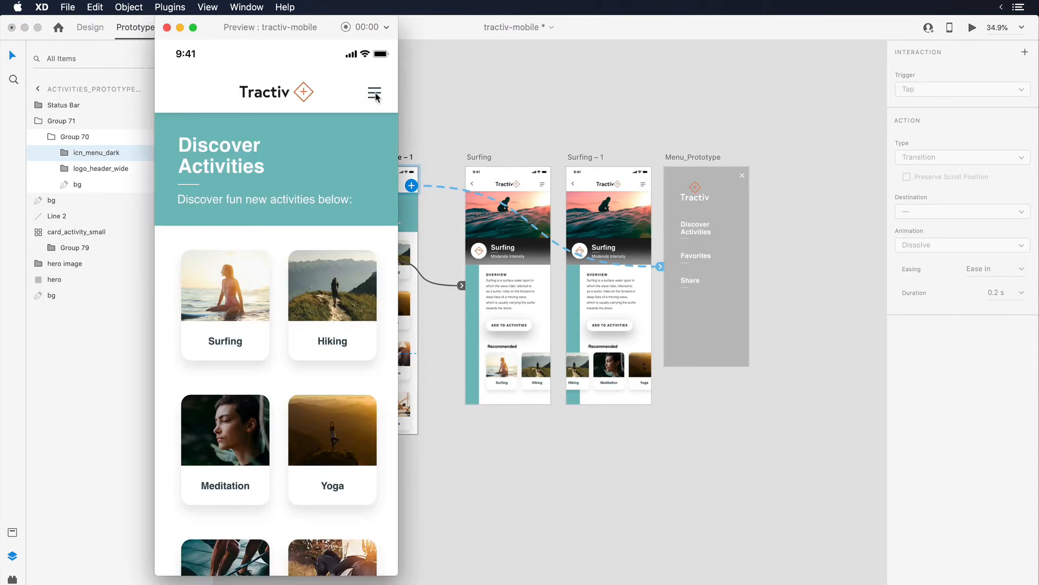
{"action": "mouse_move", "coordinate": [399, 108]}
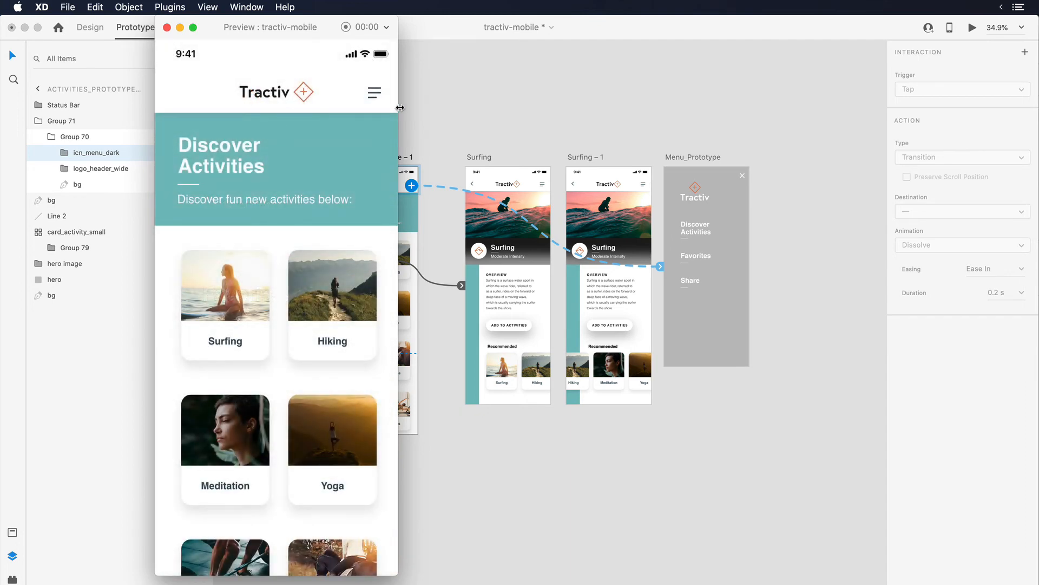
{"action": "left_click", "coordinate": [169, 27]}
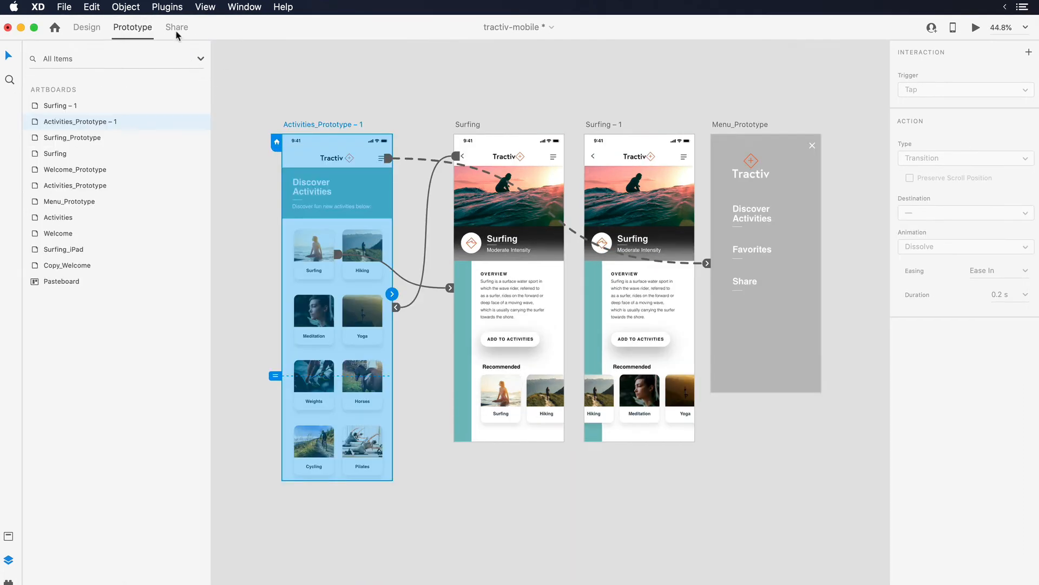
In Share mode, keep the tractiv-mobile link on Design Review, accessible to anyone with the link.
{"action": "left_click", "coordinate": [176, 27]}
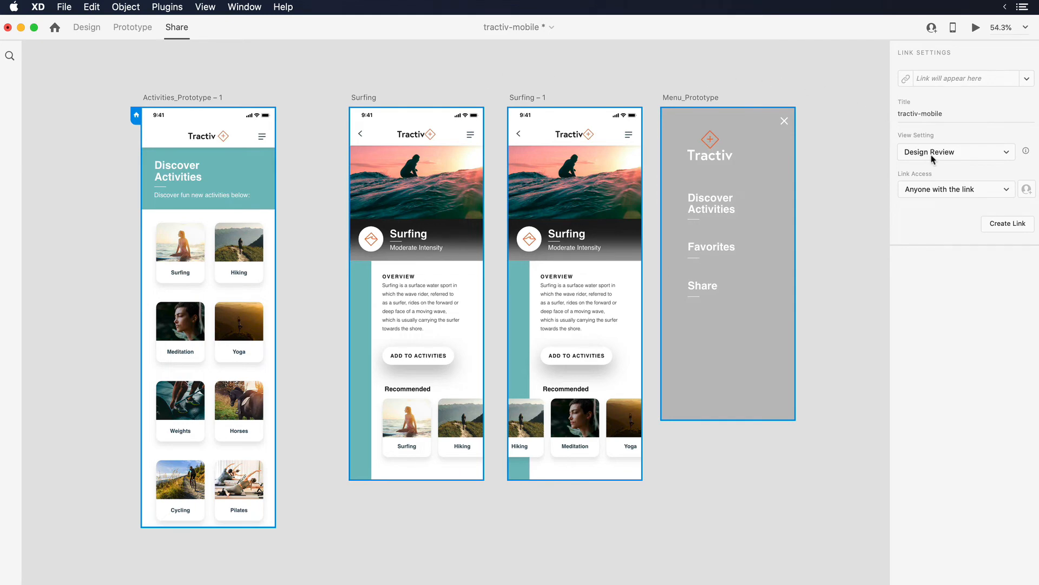
{"action": "left_click", "coordinate": [957, 151]}
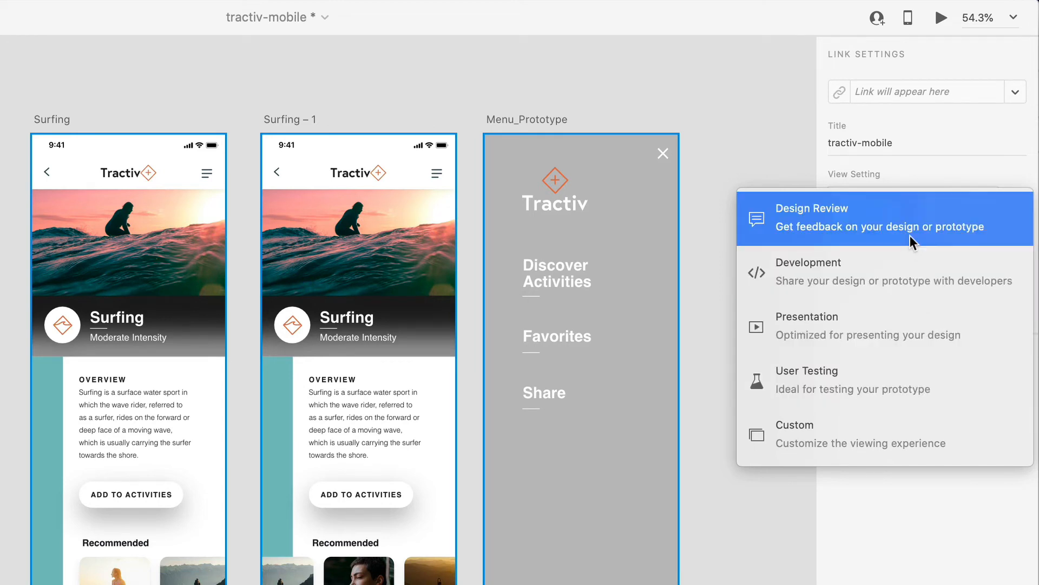
{"action": "left_click", "coordinate": [809, 216]}
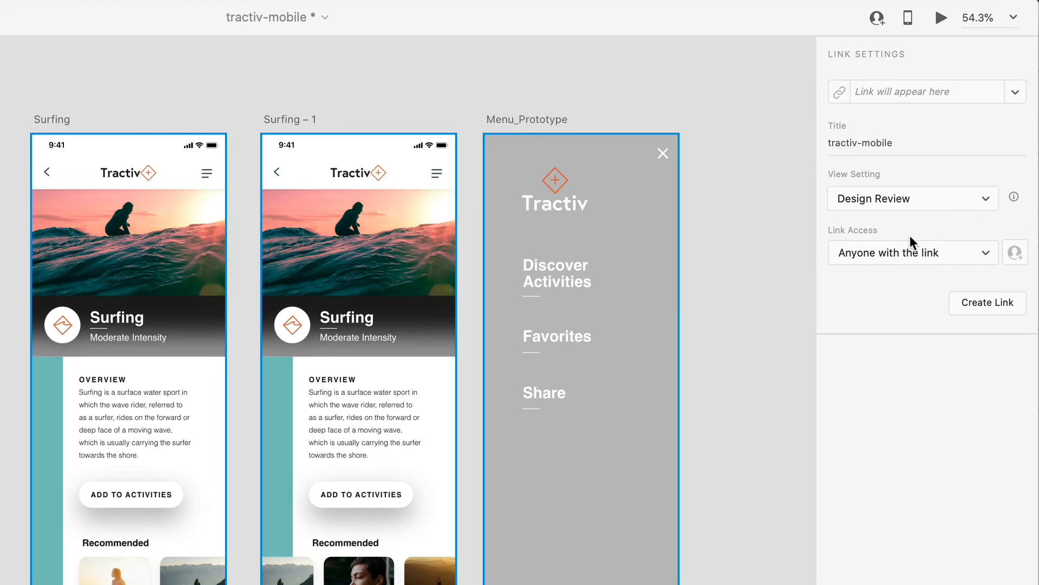
{"action": "left_click", "coordinate": [912, 252]}
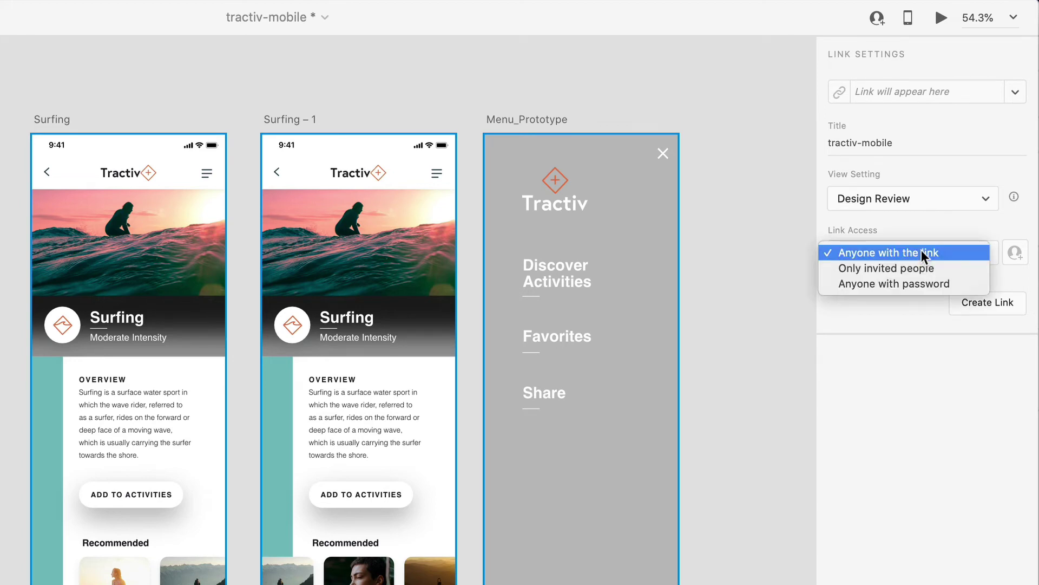
{"action": "left_click", "coordinate": [883, 253]}
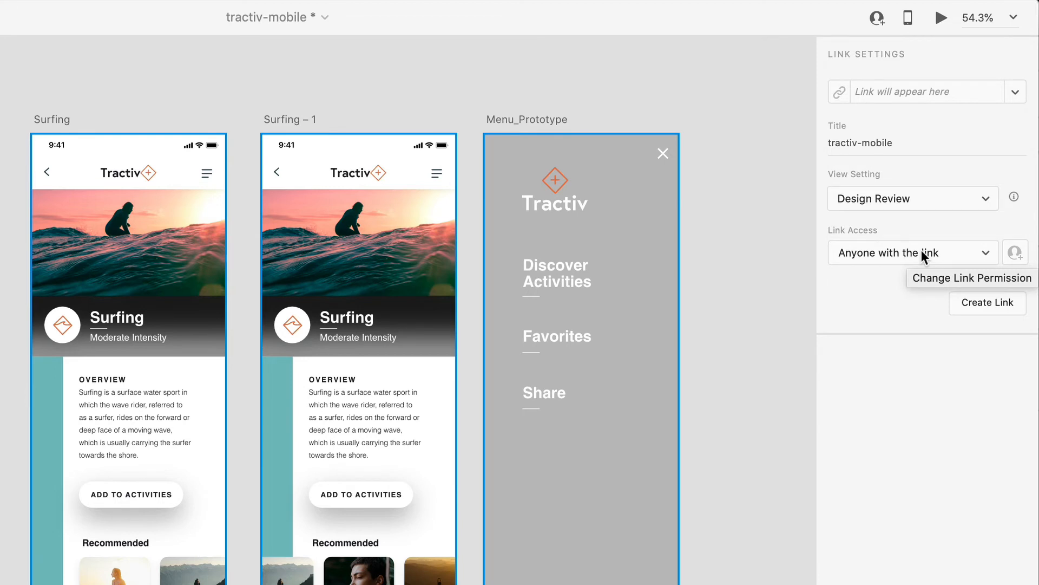
Change the link's view setting from Design Review to User Testing.
{"action": "left_click", "coordinate": [912, 199]}
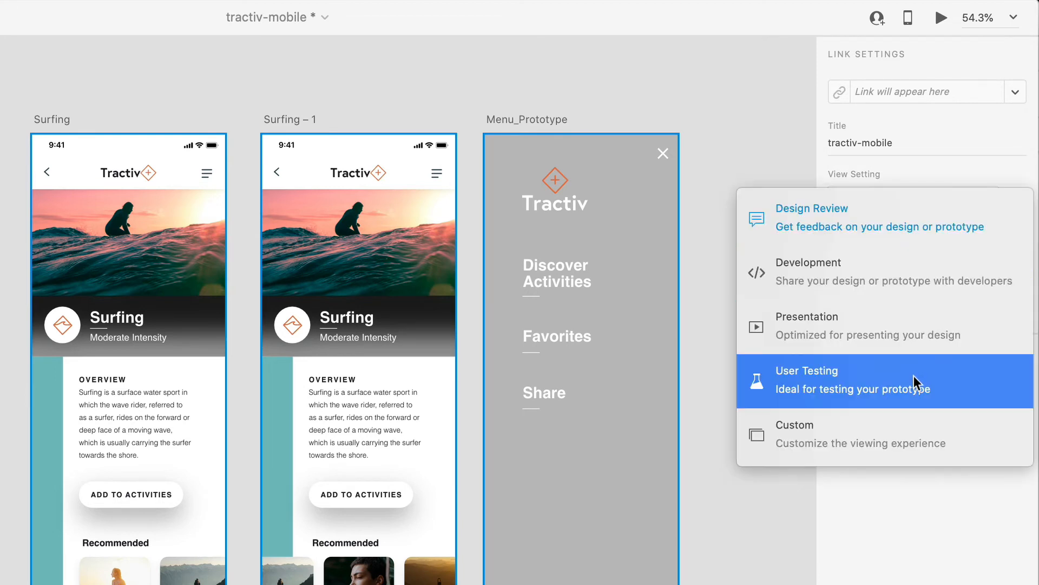
{"action": "left_click", "coordinate": [807, 370]}
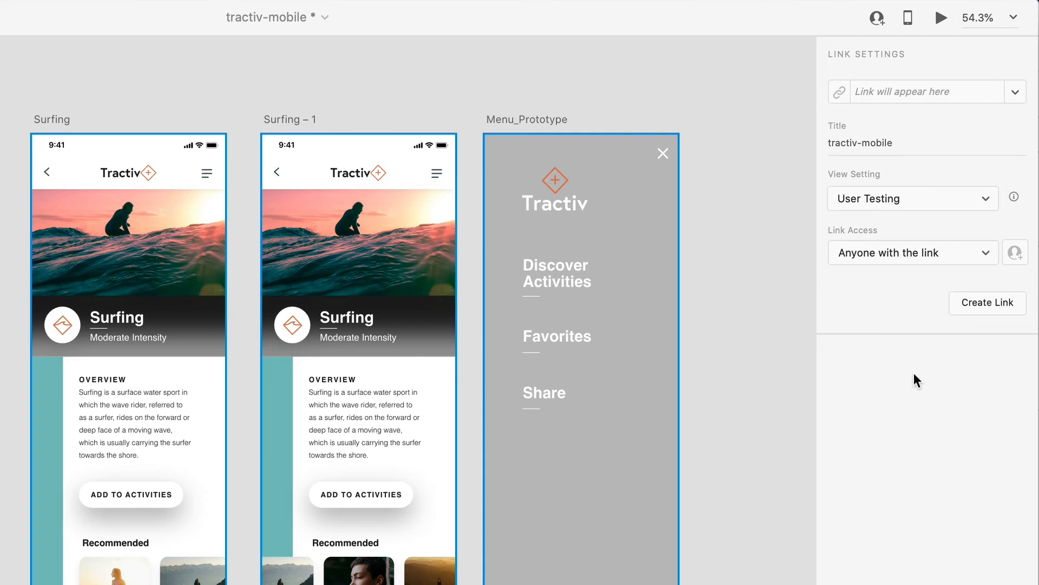
{"action": "mouse_move", "coordinate": [898, 207]}
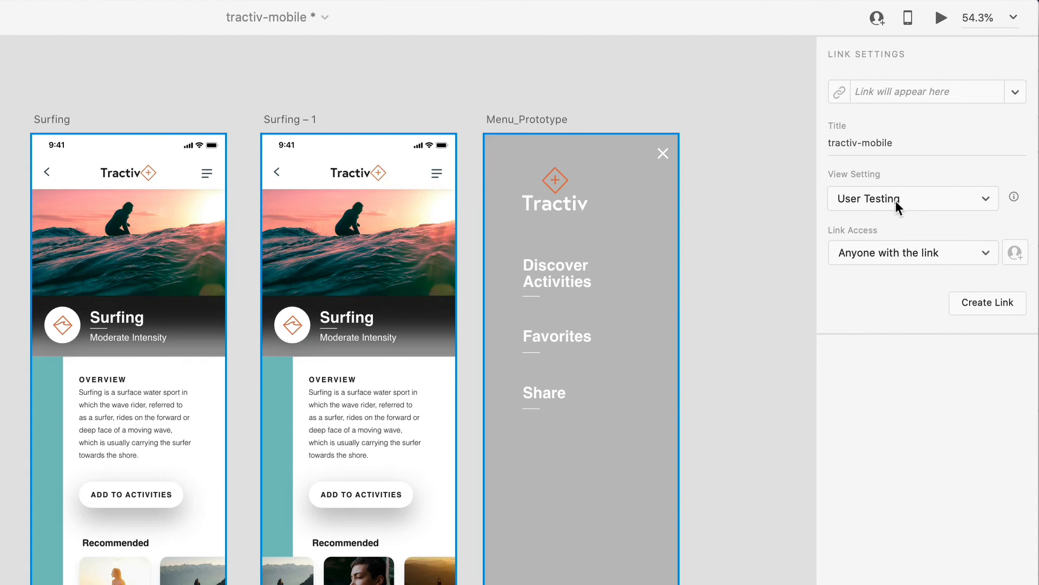
Switch the link's view setting to Development, exporting for iOS.
{"action": "left_click", "coordinate": [911, 198]}
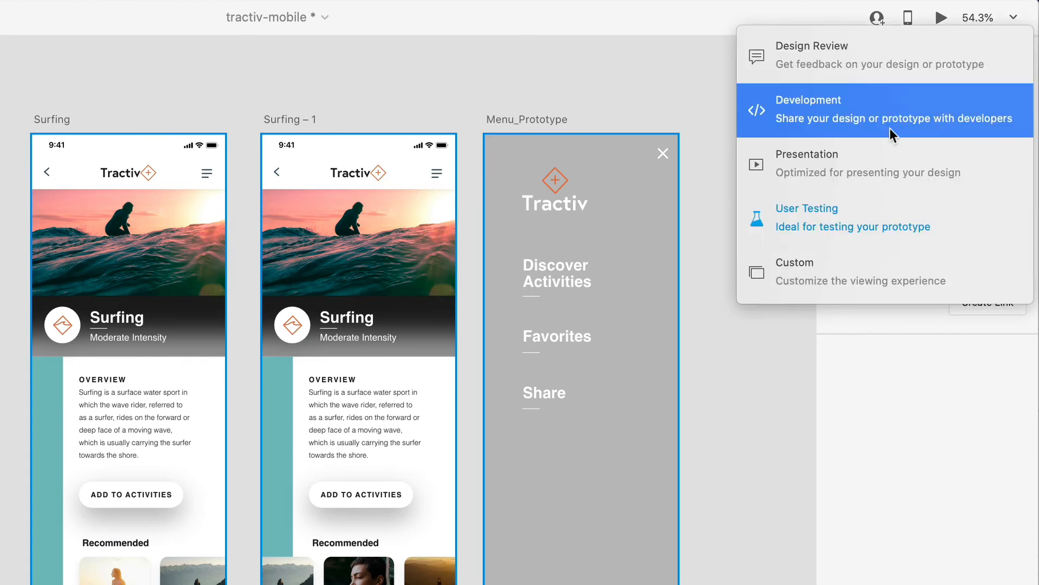
{"action": "mouse_move", "coordinate": [895, 125]}
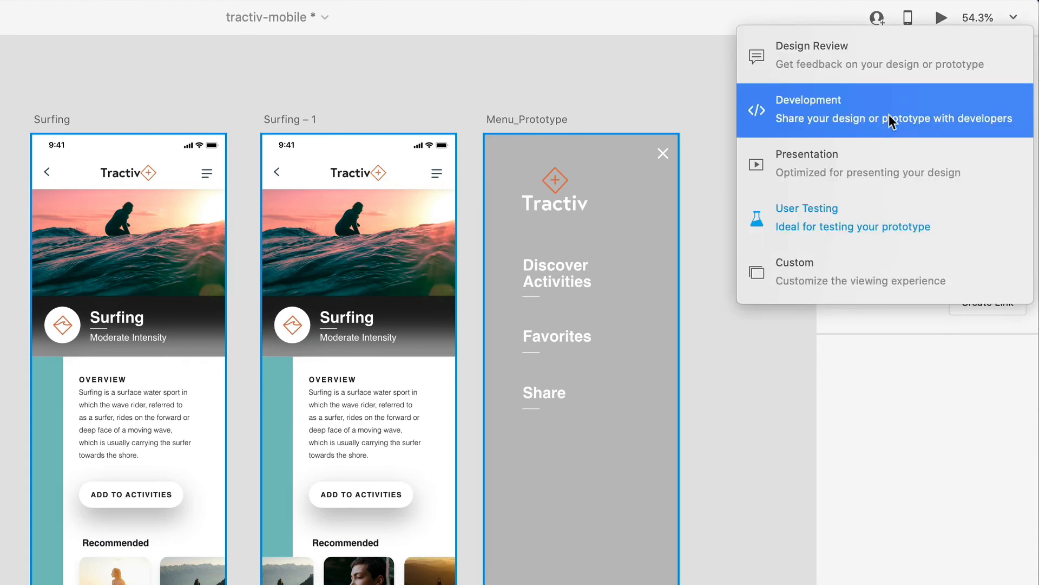
{"action": "left_click", "coordinate": [807, 110]}
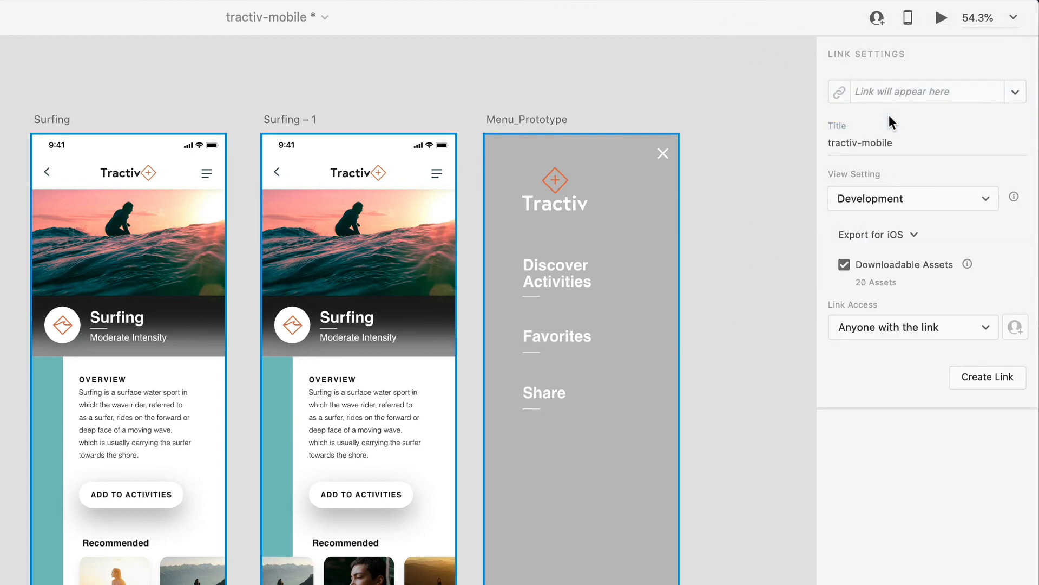
{"action": "mouse_move", "coordinate": [987, 382]}
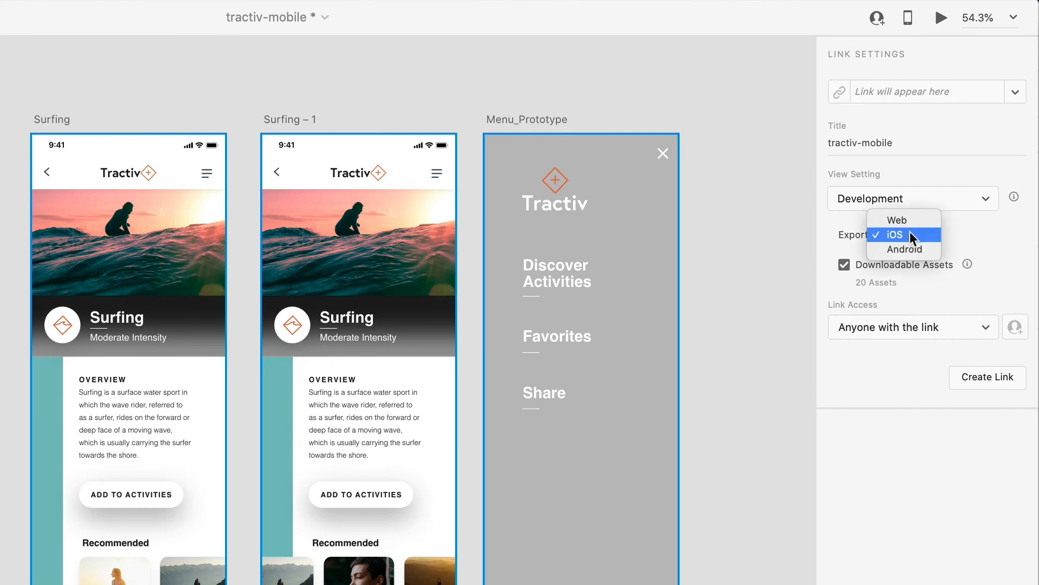
{"action": "left_click", "coordinate": [895, 234]}
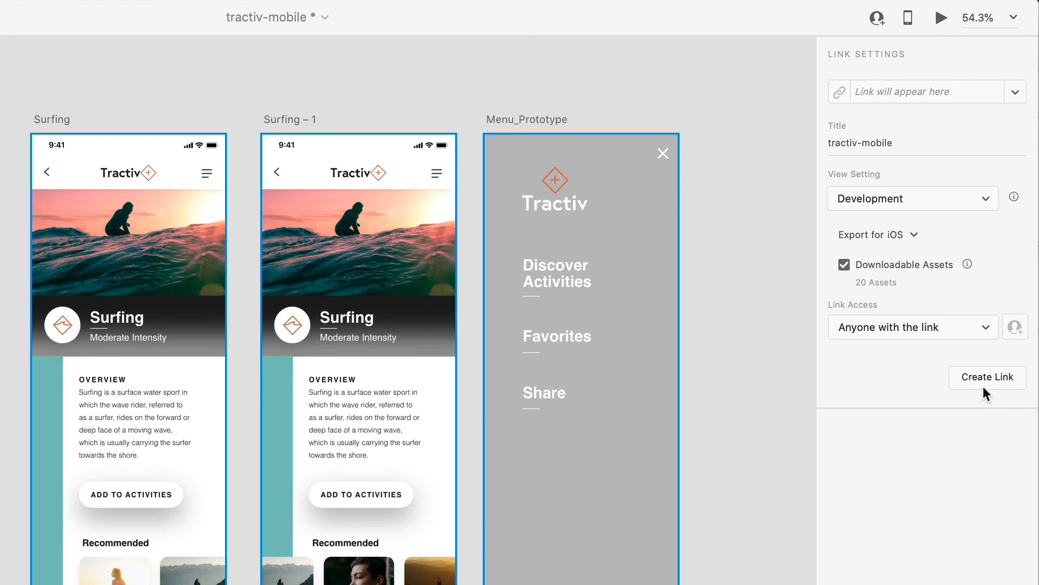
{"action": "mouse_move", "coordinate": [921, 271]}
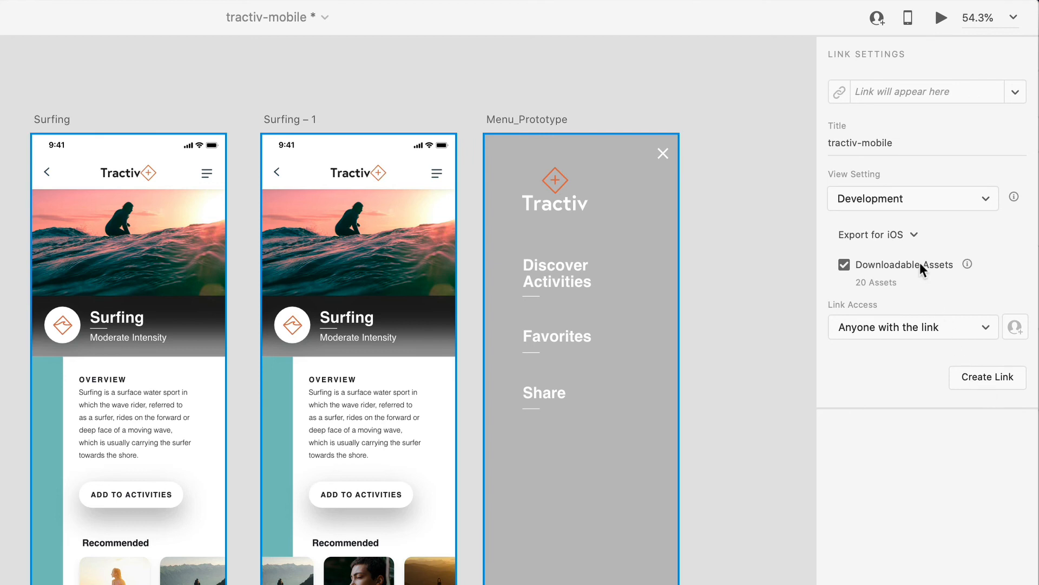
{"action": "mouse_move", "coordinate": [925, 254]}
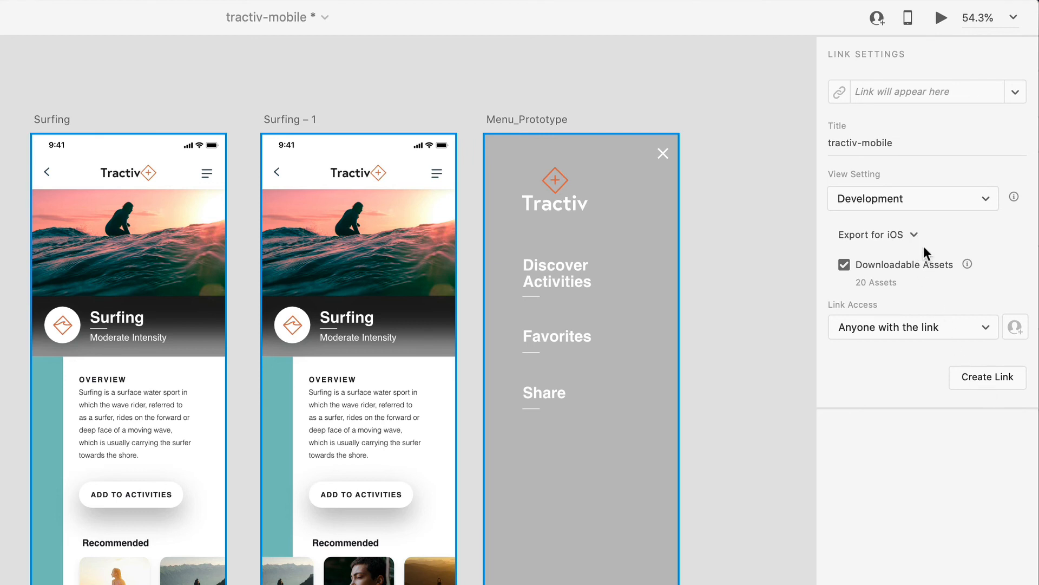